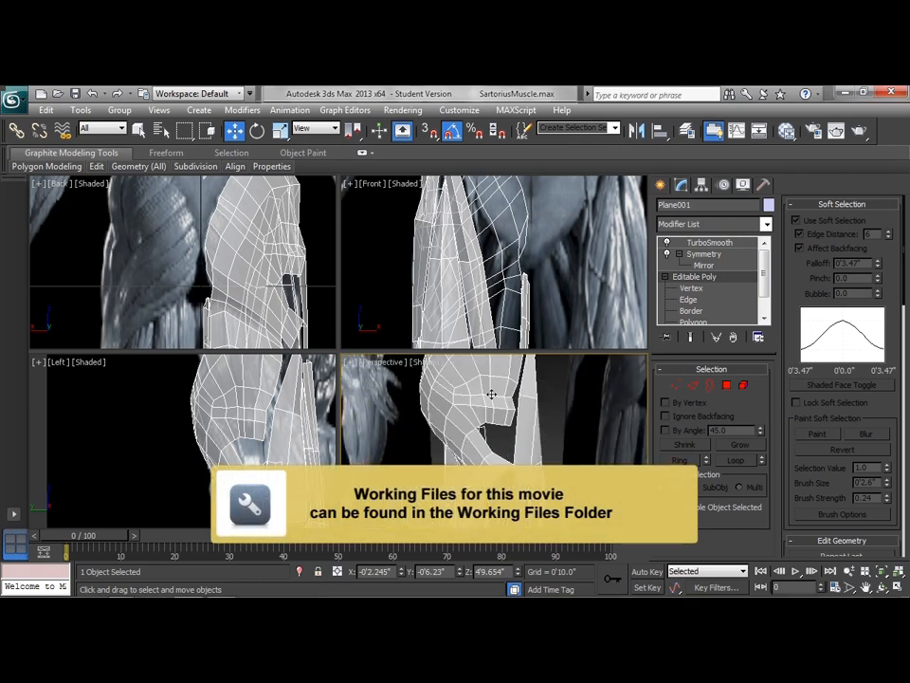
mouse_move(481, 417)
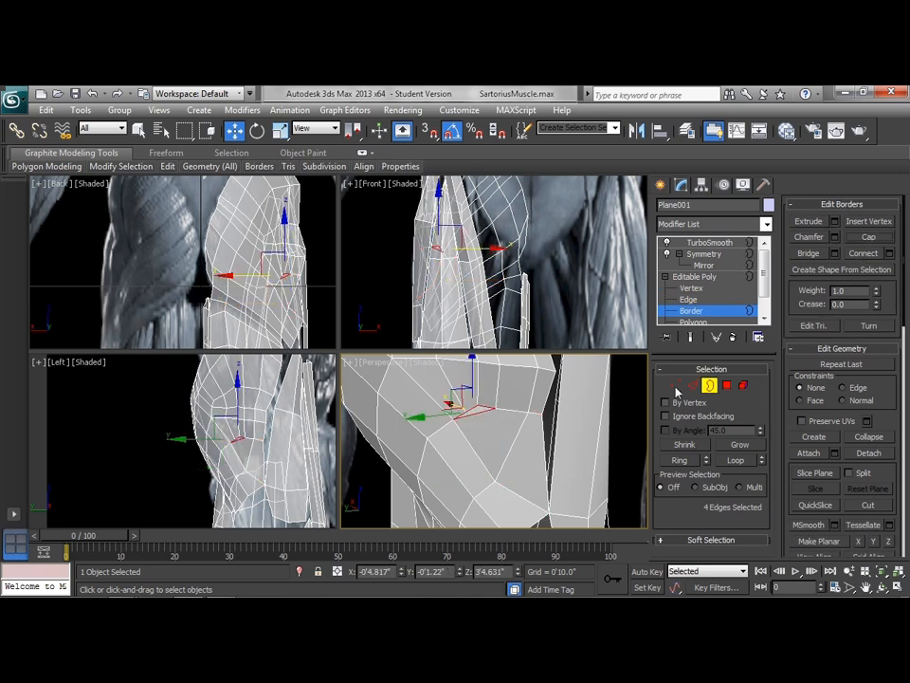
Turn off the Border sub-object icon to return to object level.
click(692, 287)
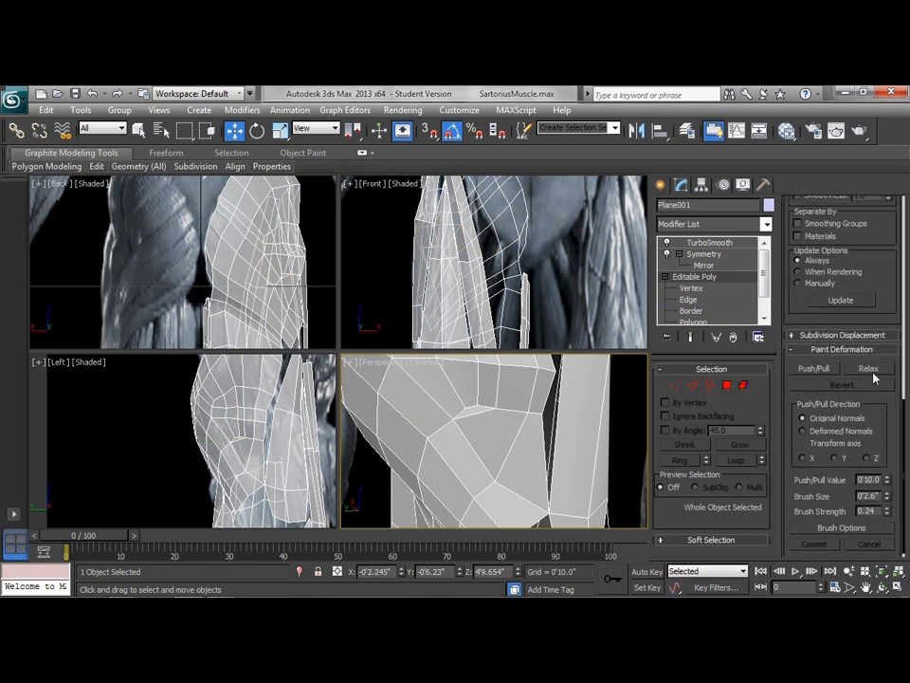
Pick the Relax brush in Paint Deformation, then enter Edge mode to select the gap edges.
click(869, 368)
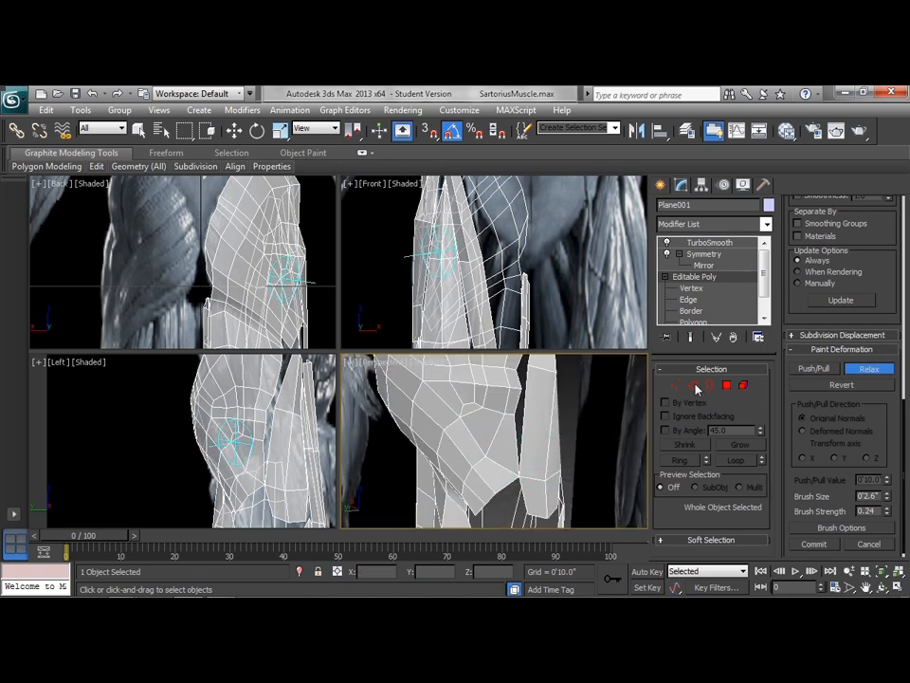
click(690, 287)
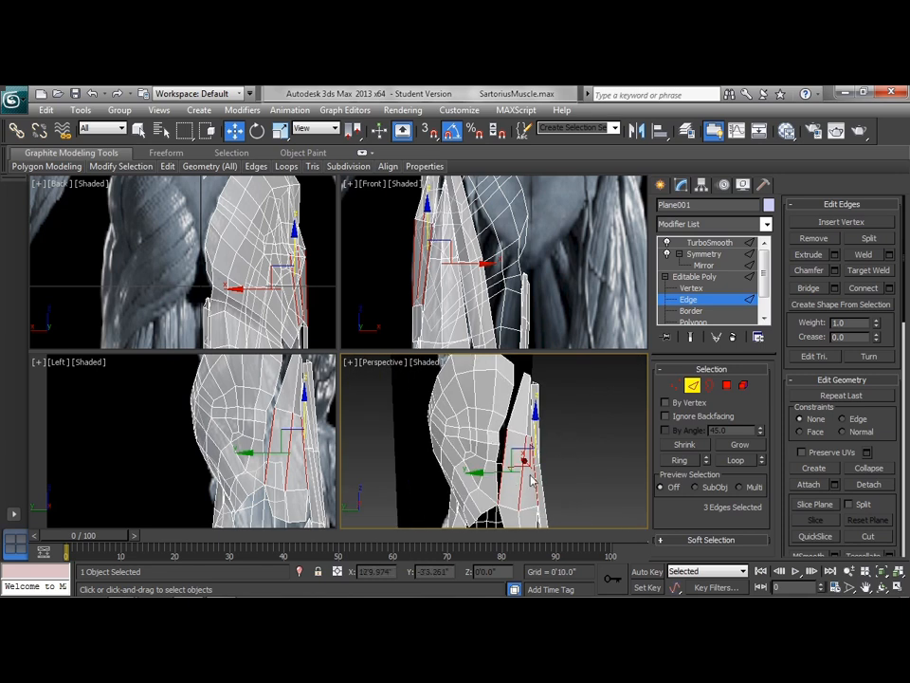
click(348, 166)
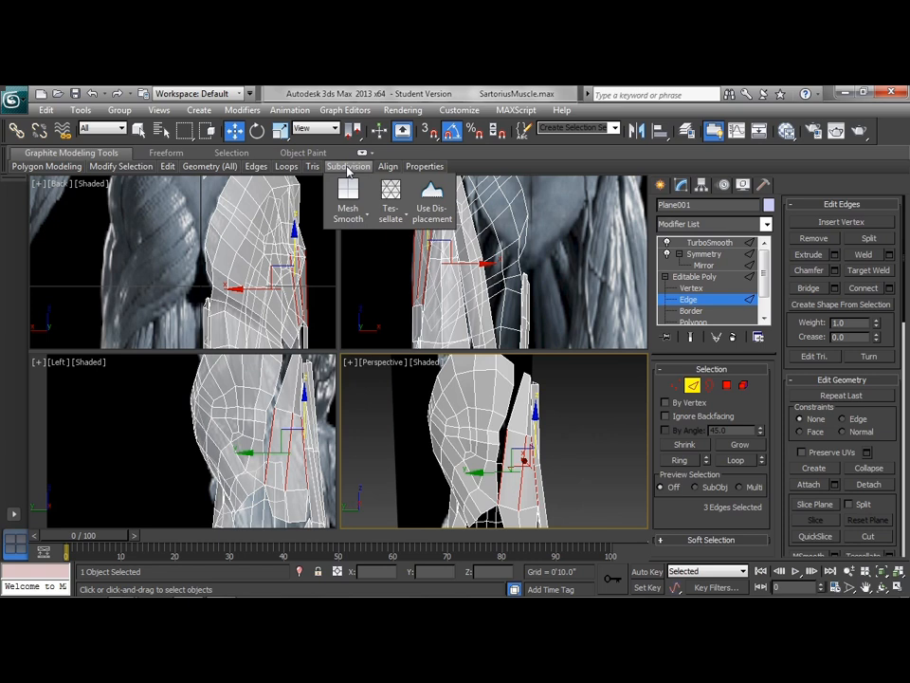
click(286, 166)
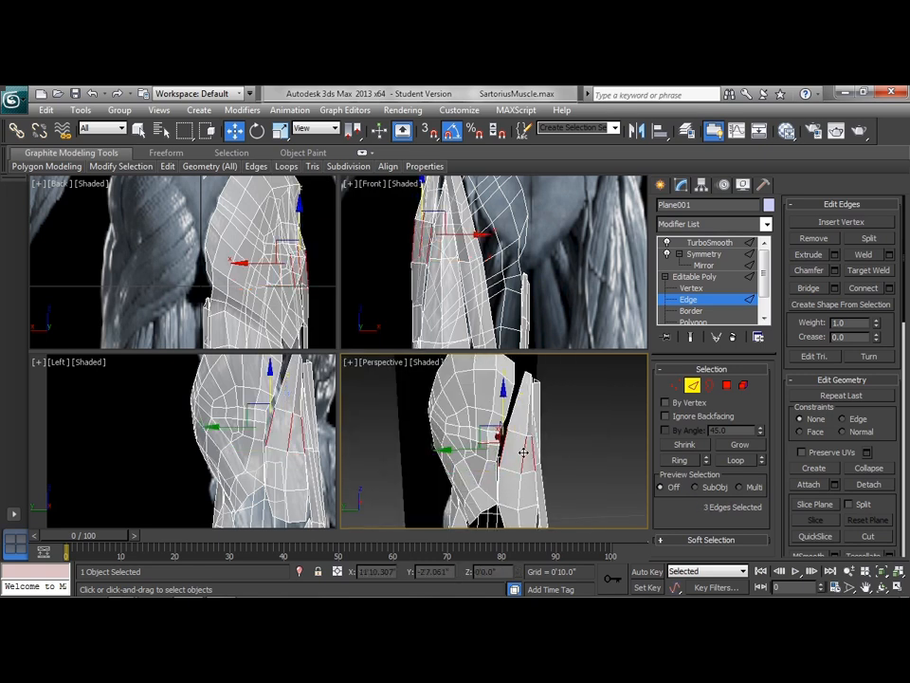
click(285, 166)
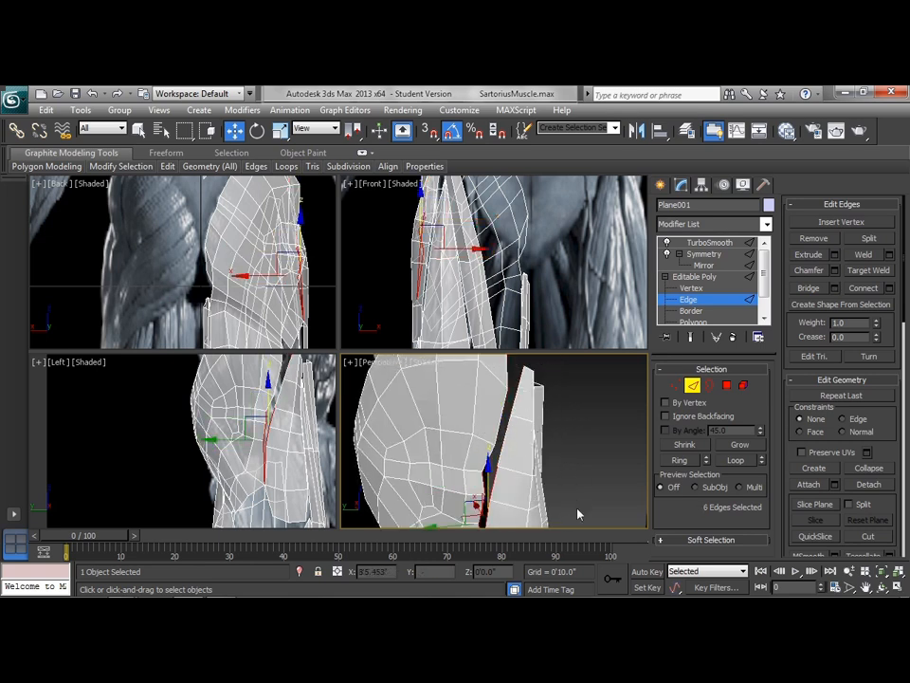
Orbit to look along the front gap and change sub-object levels, ending at vertex level.
drag(493, 436, 550, 465)
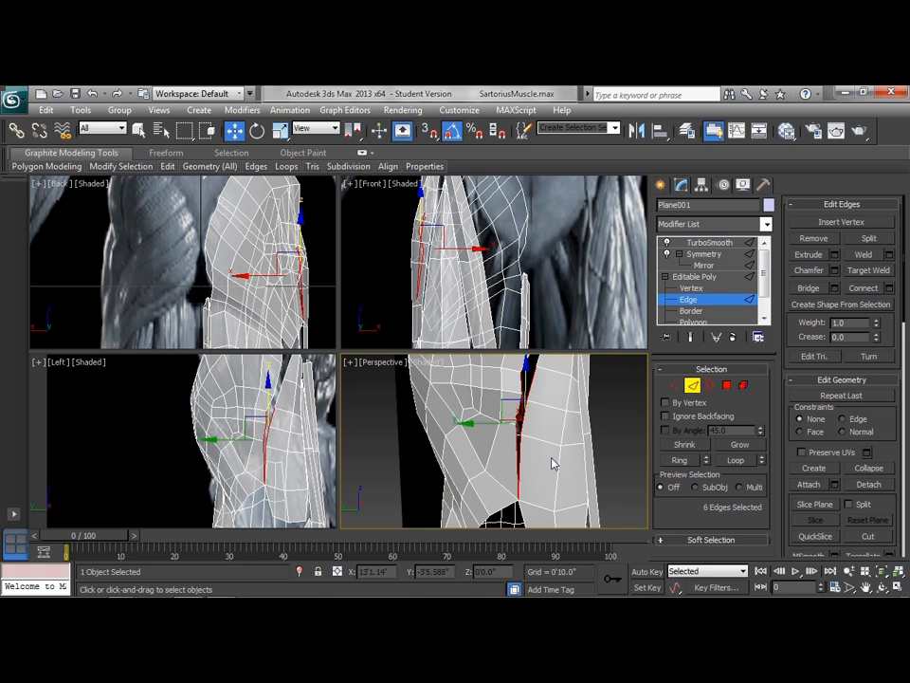
click(808, 287)
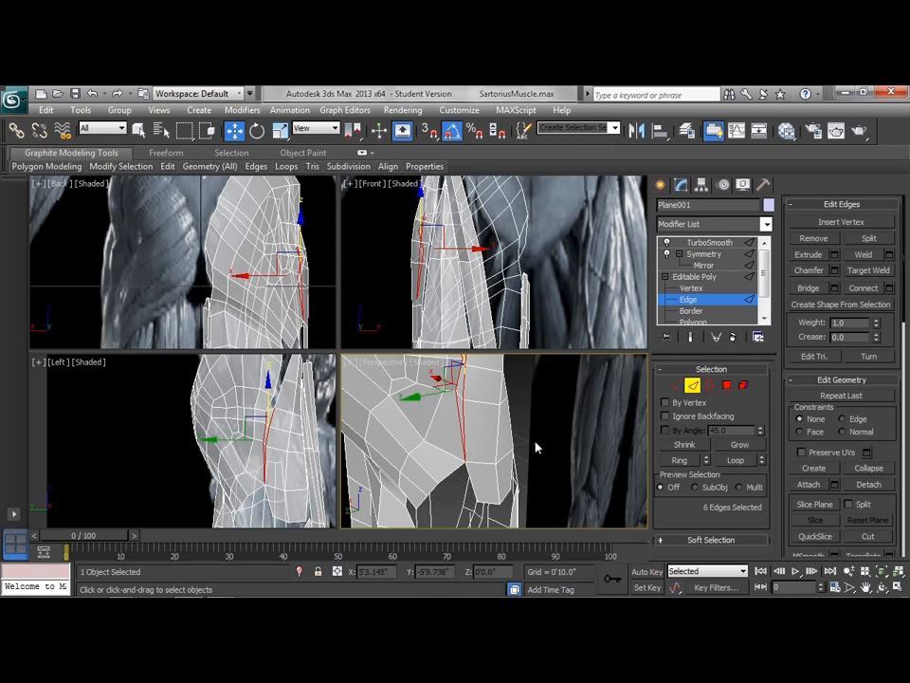
click(692, 288)
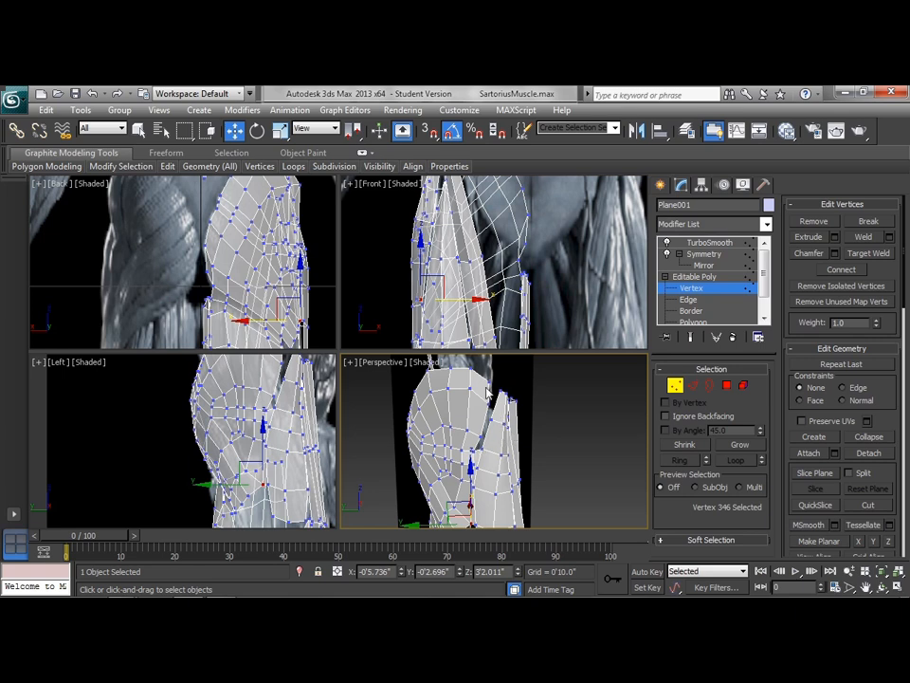
mouse_move(704, 410)
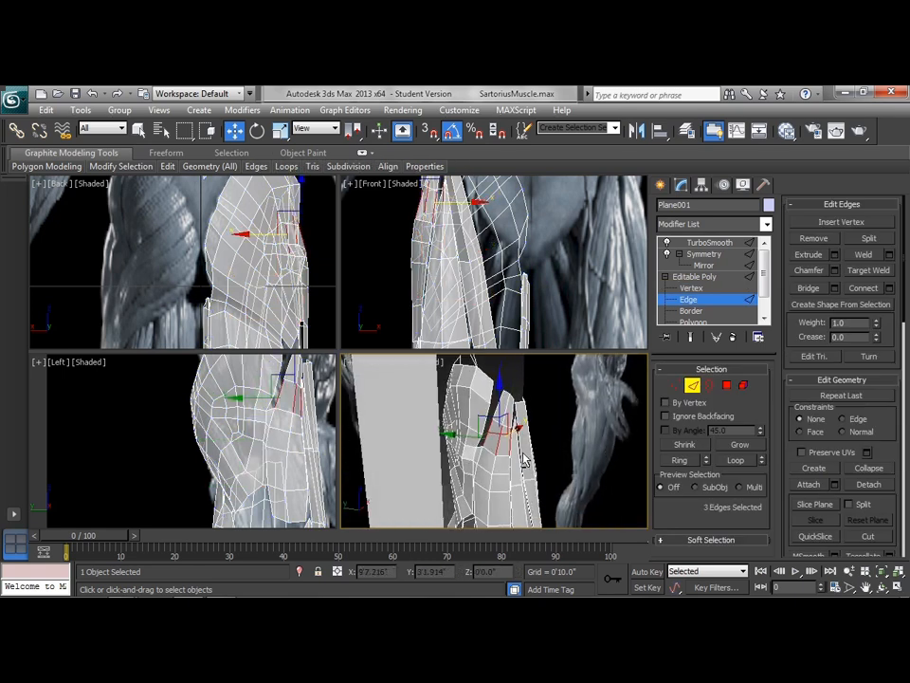
Select the three lengthwise edges along the remaining front gap at edge level.
click(286, 166)
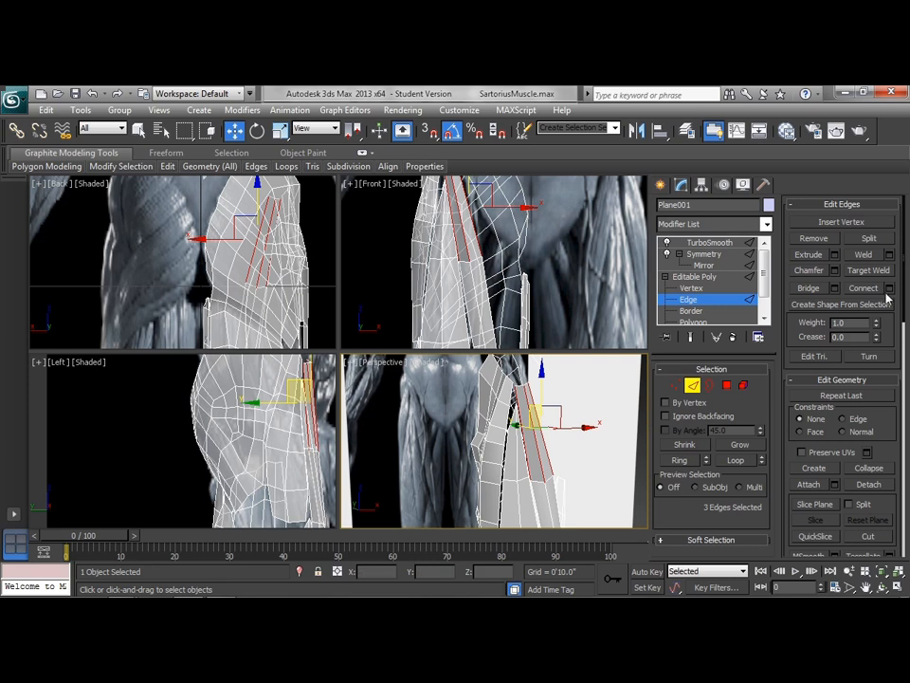
Connect the three front edges, then apply Ctrl+Backspace to the selection.
click(887, 288)
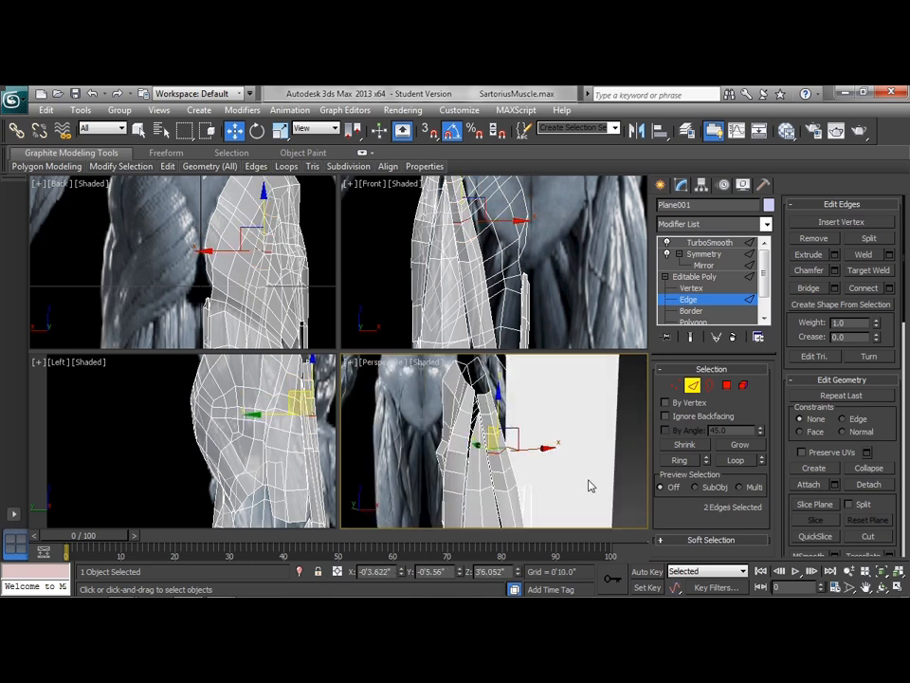
key(Ctrl+Backspace)
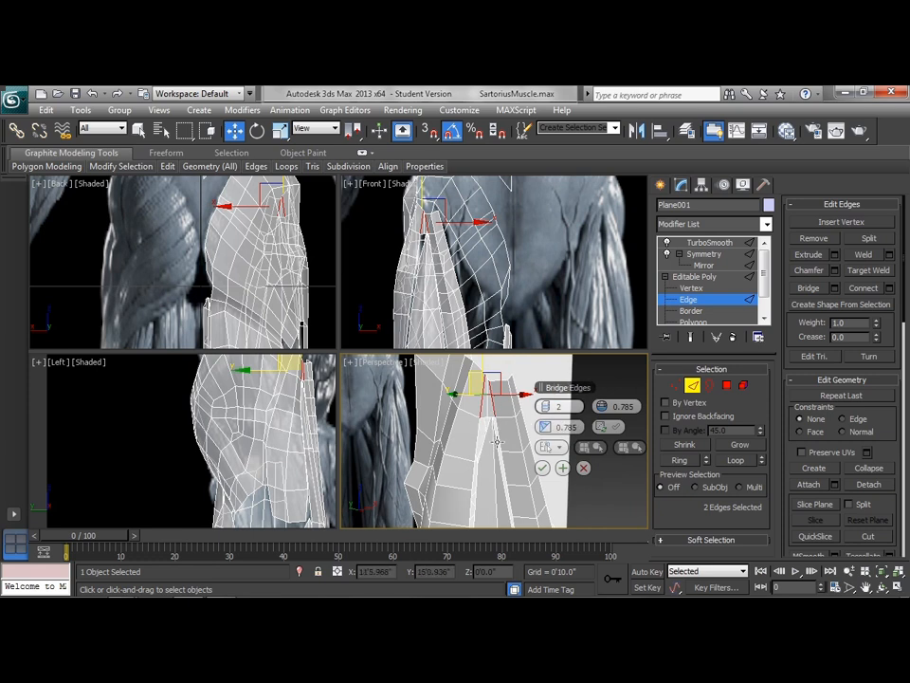
Confirm a Bridge with 2 segments between the two facing gap edges.
click(543, 468)
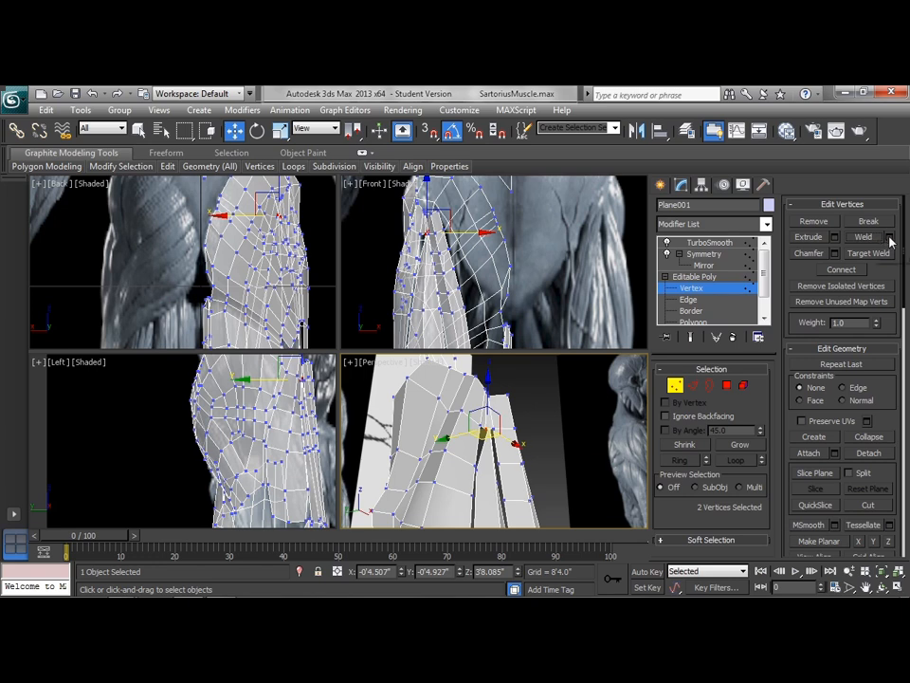
Weld the two vertices at the bridged gap using Weld settings with an adjusted threshold.
click(890, 236)
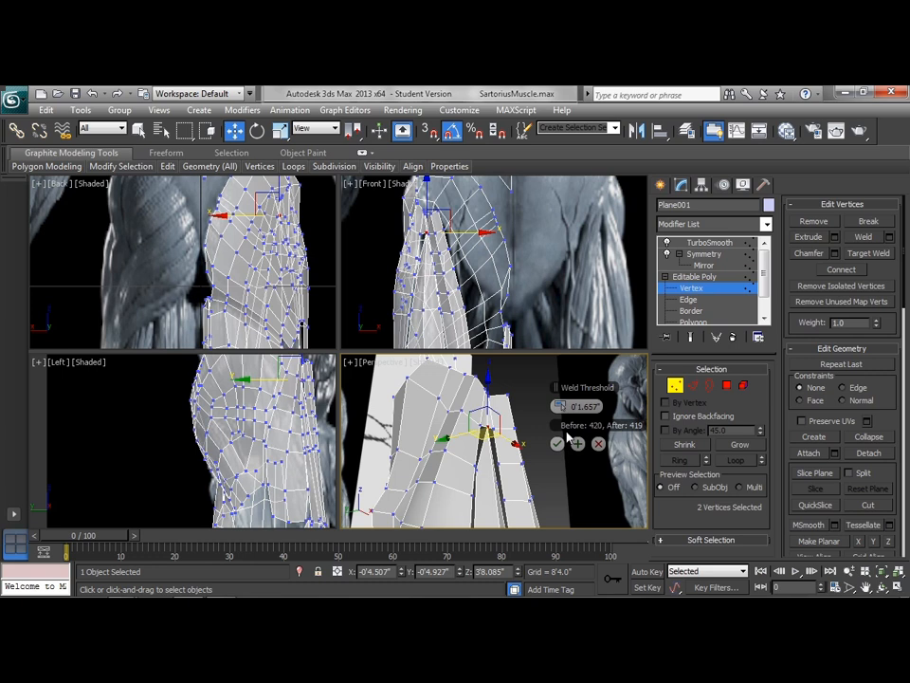
click(558, 444)
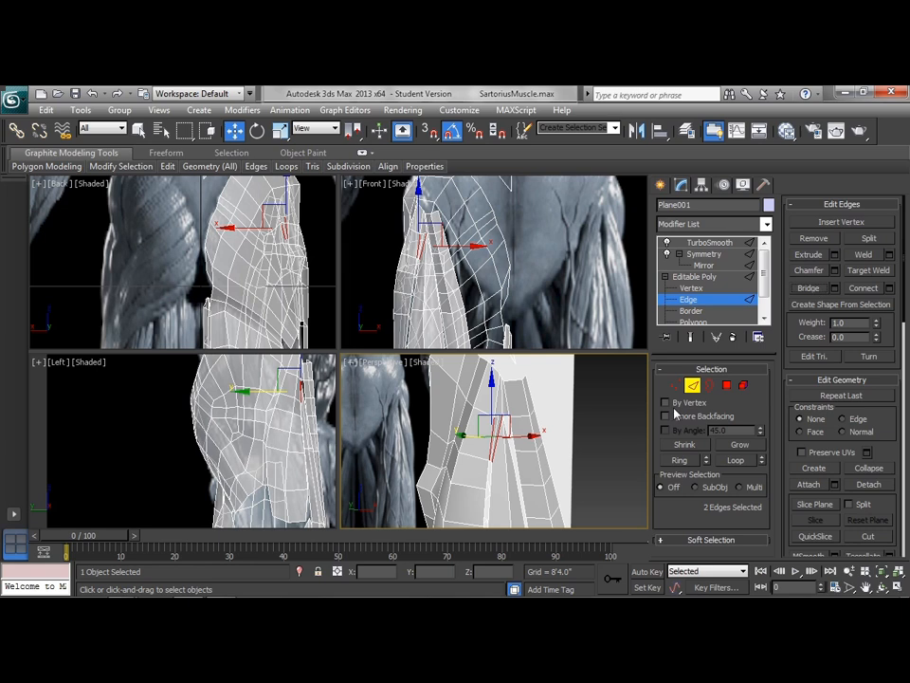
Switch sub-object level to select the next three front gap edges.
click(808, 287)
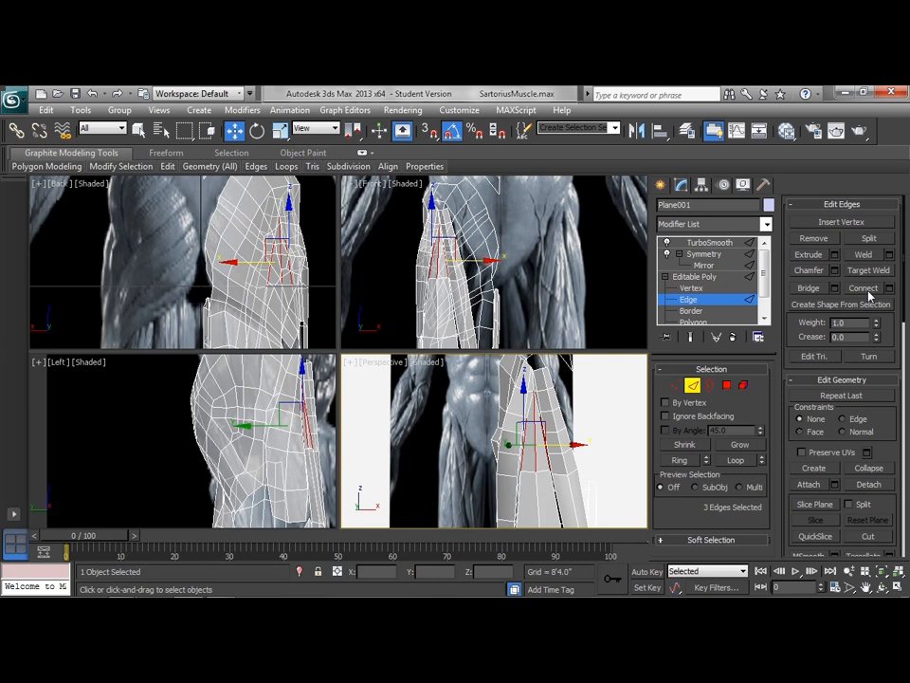
Connect the three lower-strand edges and confirm the following dialog.
click(863, 287)
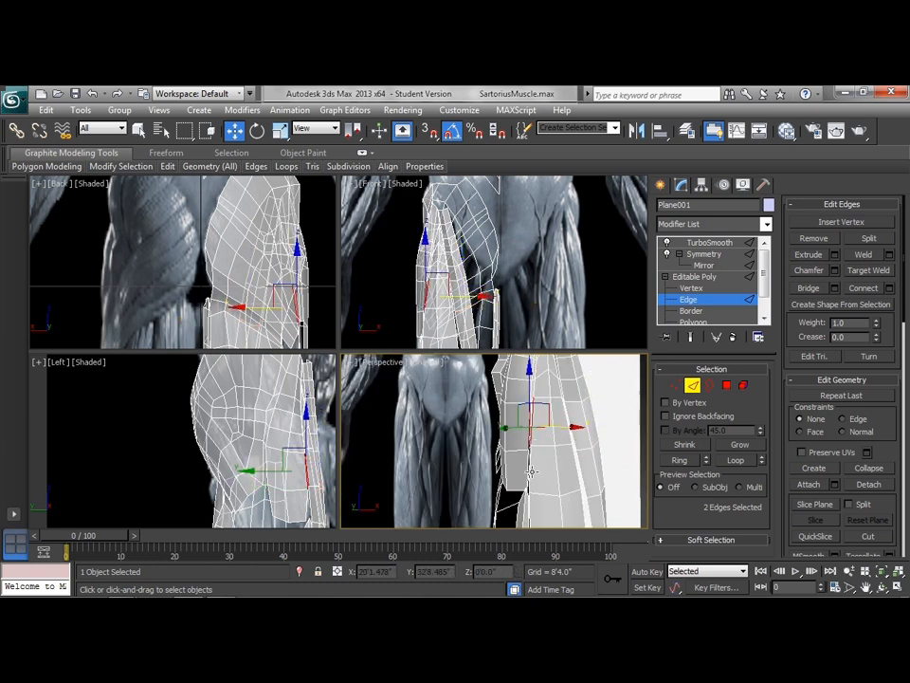
click(526, 471)
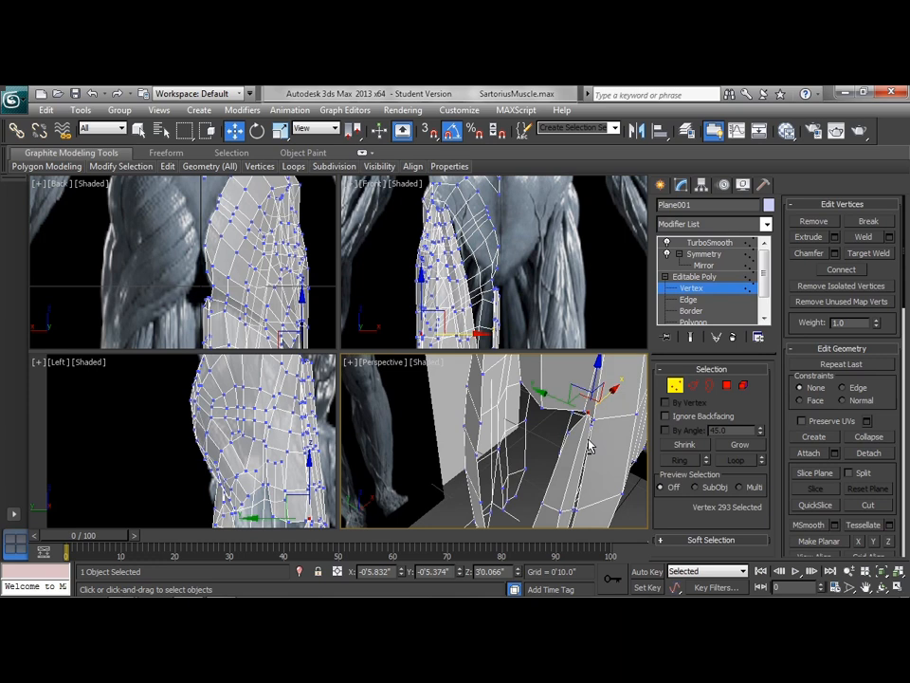
Target Weld a lower-gap vertex into its neighbour, then return to Edge mode.
right_click(588, 445)
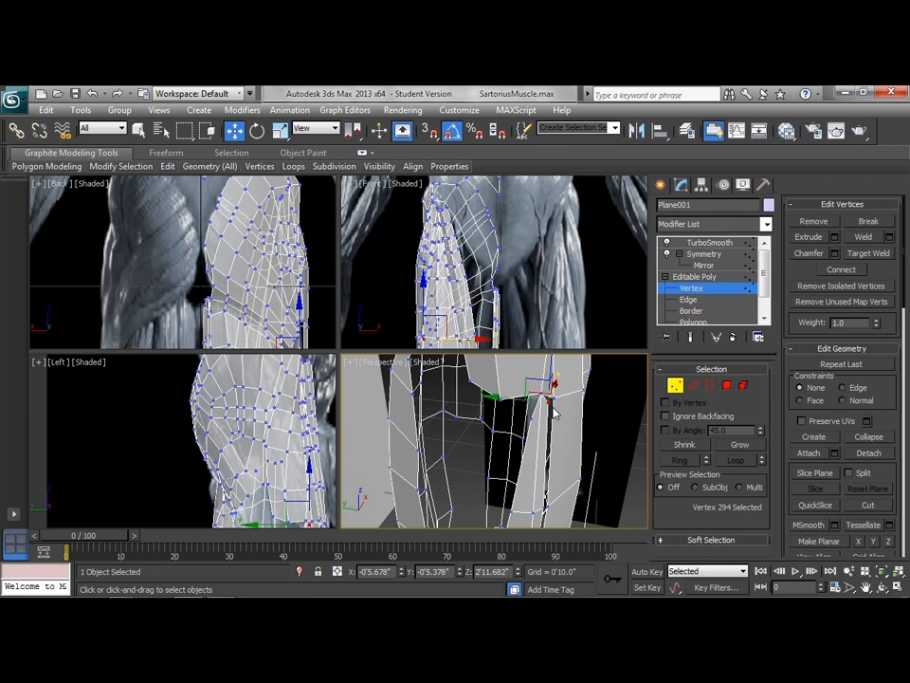
mouse_move(555, 415)
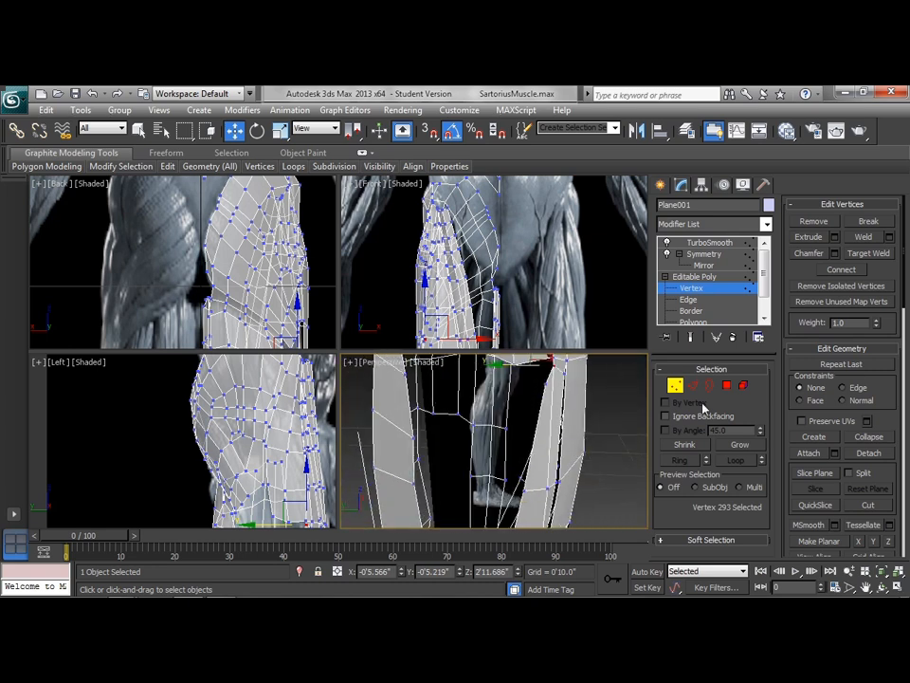
click(688, 299)
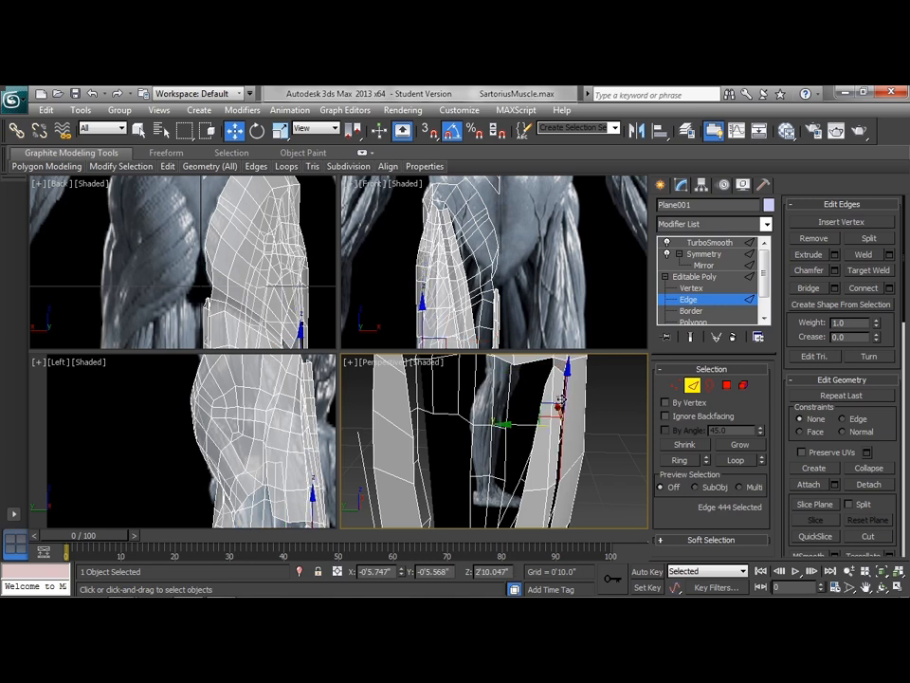